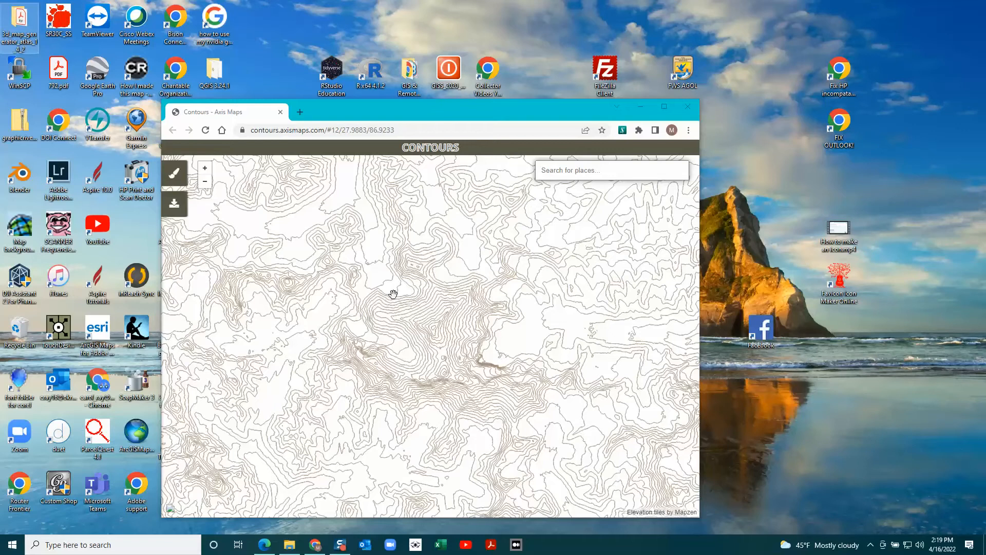
pyautogui.moveTo(509, 300)
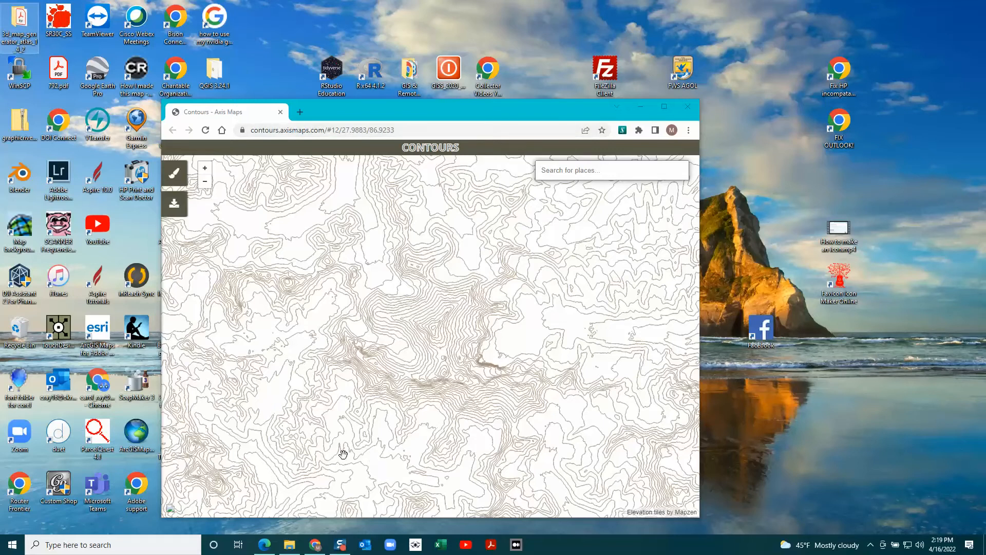
pyautogui.moveTo(315, 544)
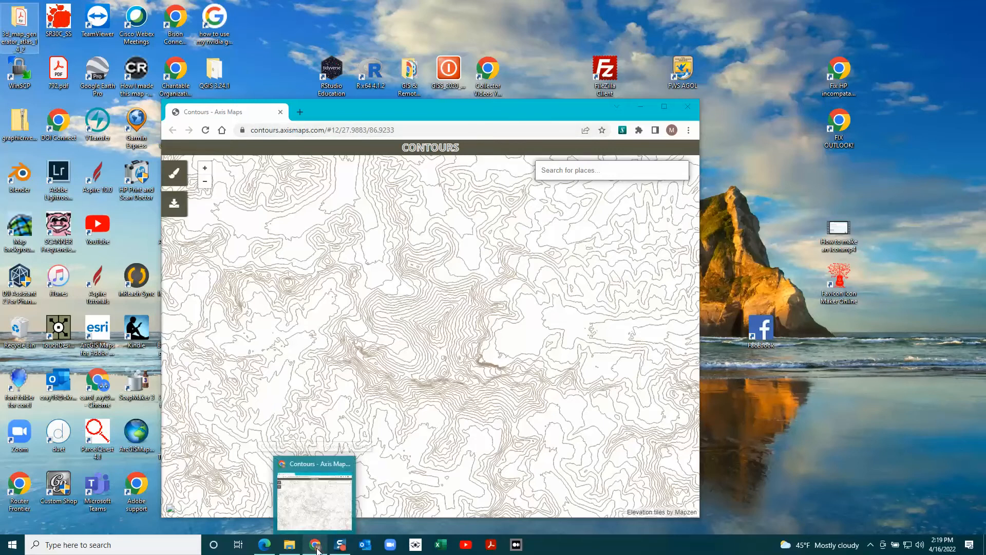
pyautogui.moveTo(316, 545)
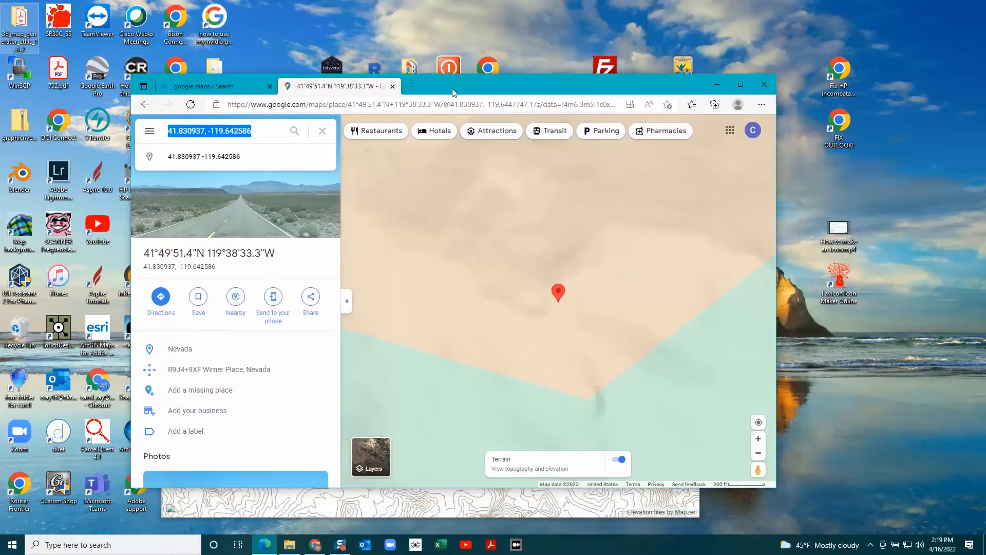
pyautogui.moveTo(563, 301)
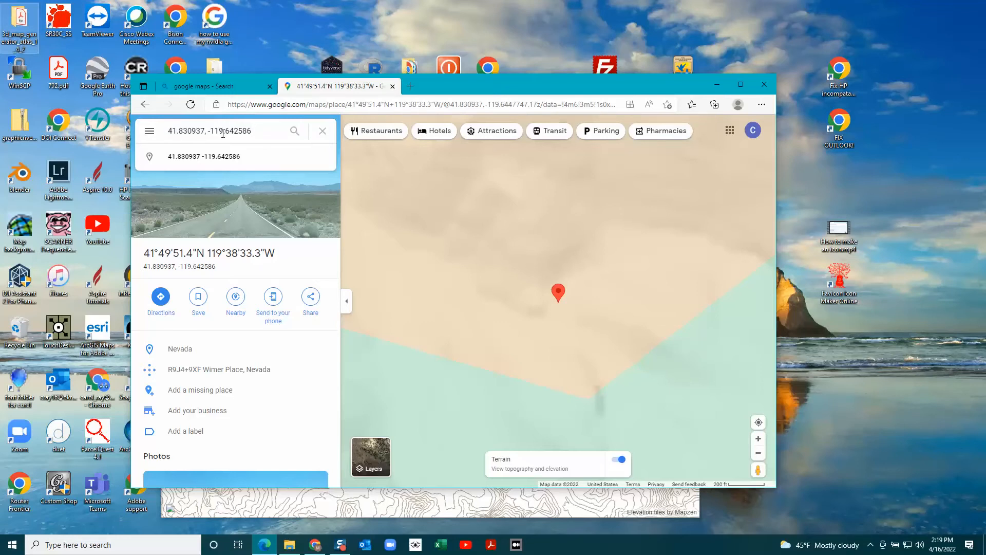
# Select the Nevada coordinates 41.830937, -119.642586 in Google Maps to copy them
pyautogui.tripleClick(210, 131)
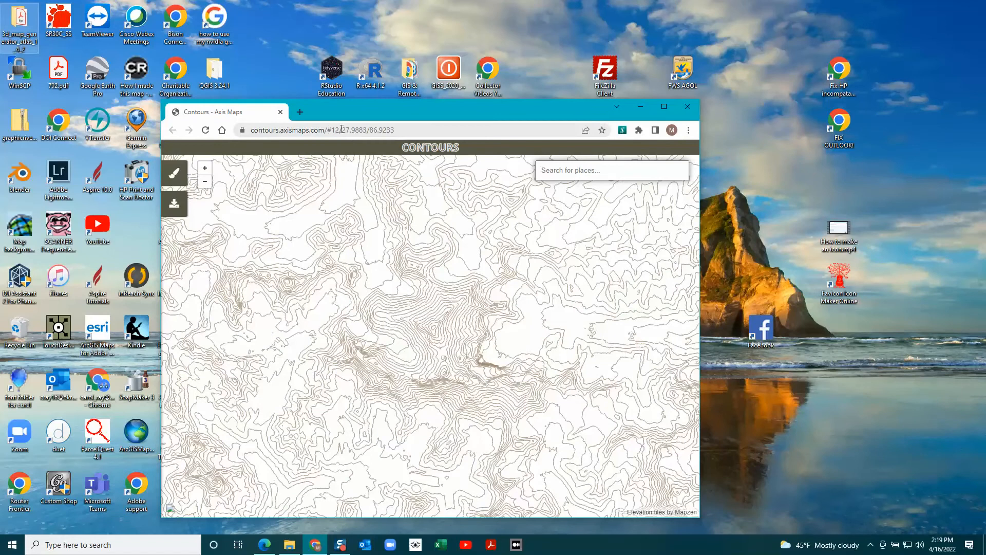
# Edit the Contours page address to use coordinates 41.830937/-119.642586
pyautogui.click(343, 130)
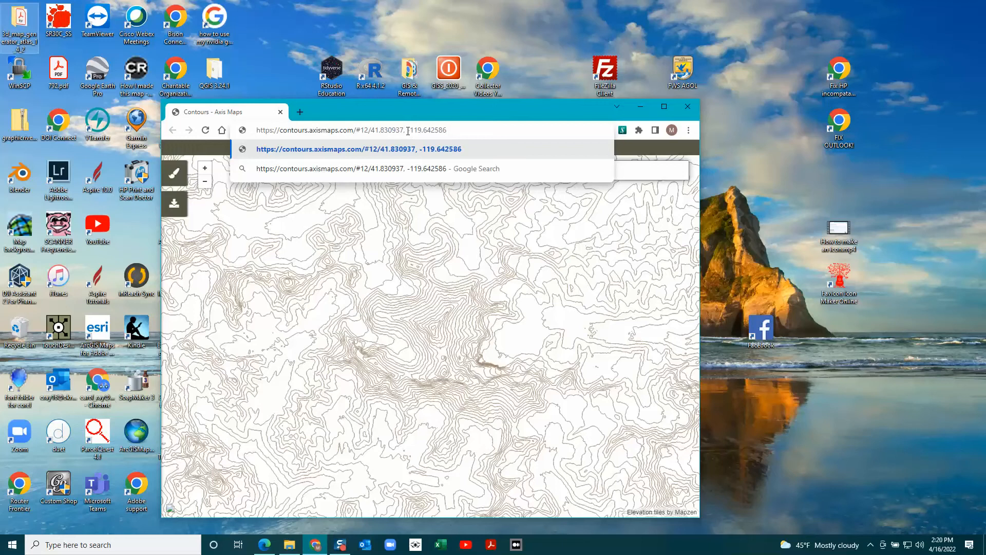
pyautogui.moveTo(447, 111)
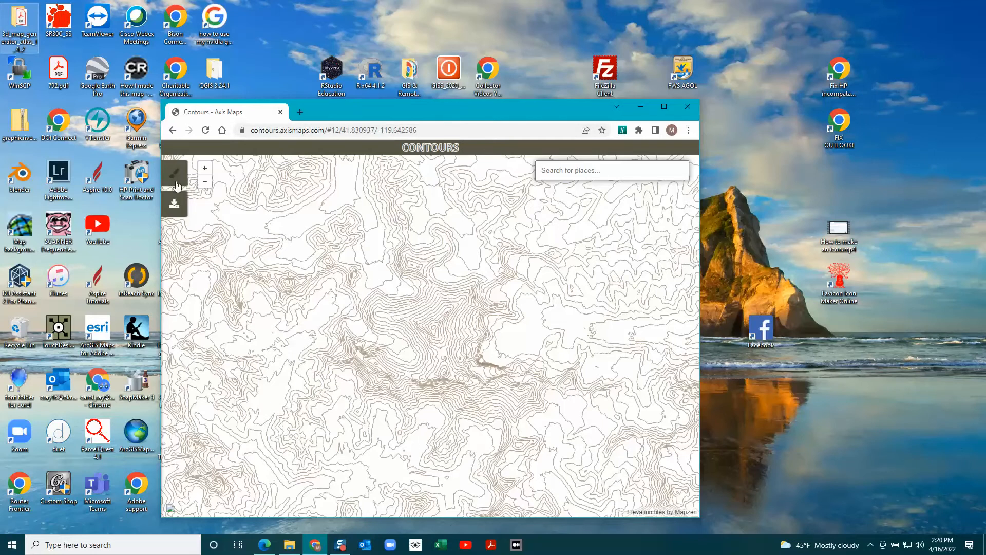
# Check the 500-foot contour interval in the style settings and bring up the download options
pyautogui.click(175, 173)
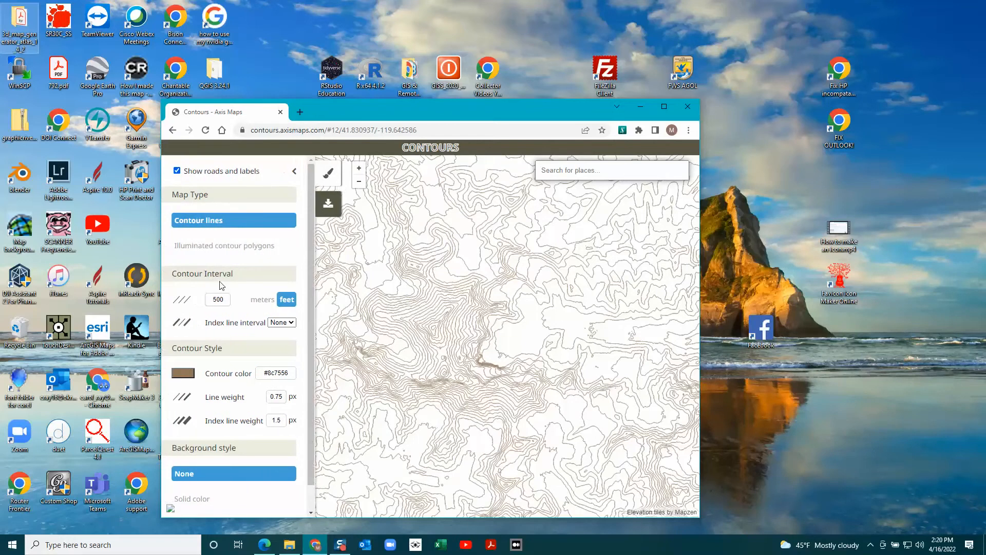
pyautogui.click(217, 299)
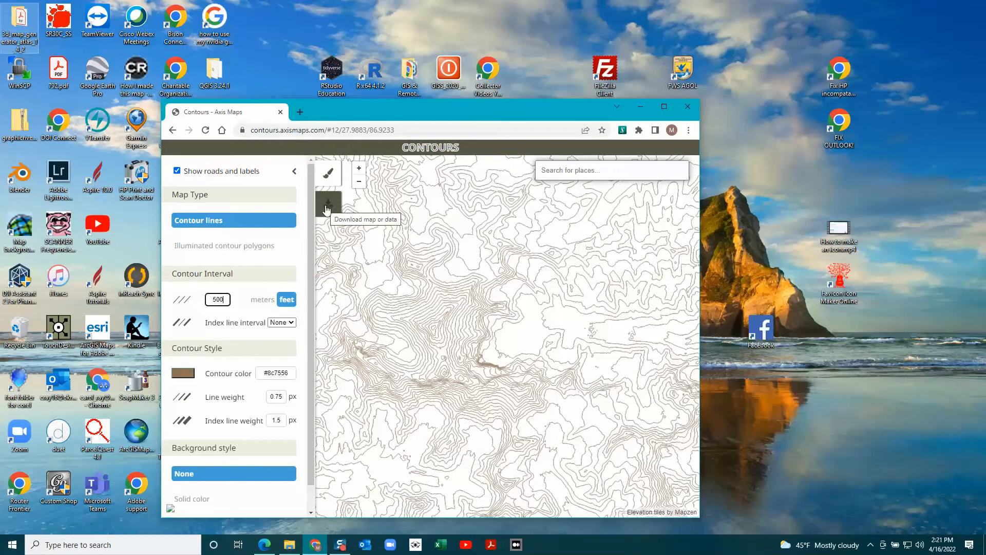
pyautogui.click(328, 206)
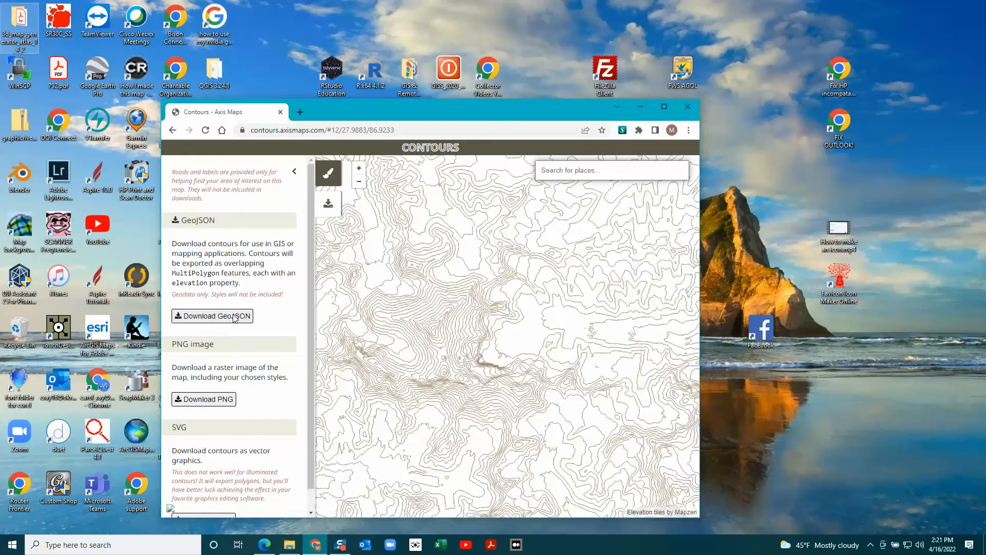
# Download the contours as GeoJSON and save them into the Badger_Camp folder
pyautogui.click(211, 316)
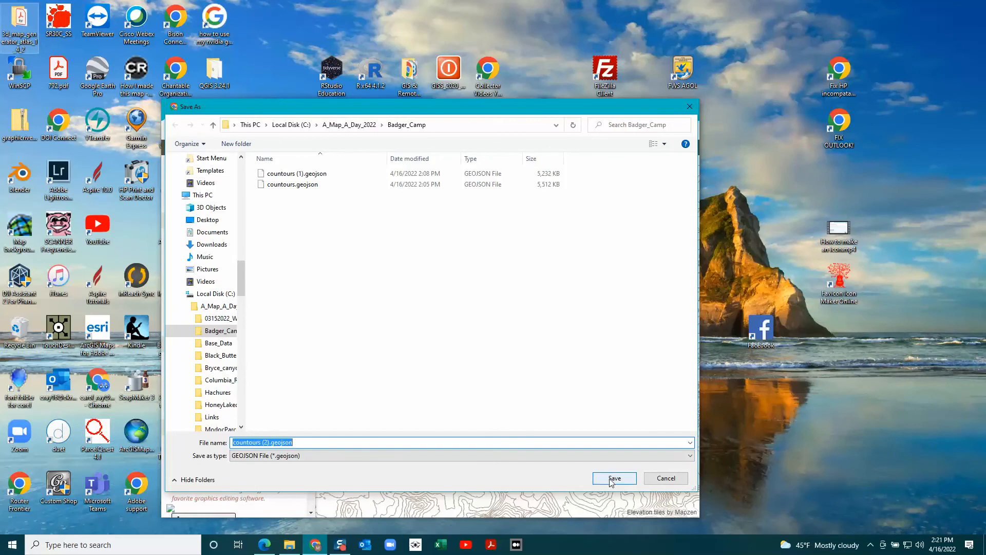
pyautogui.click(614, 477)
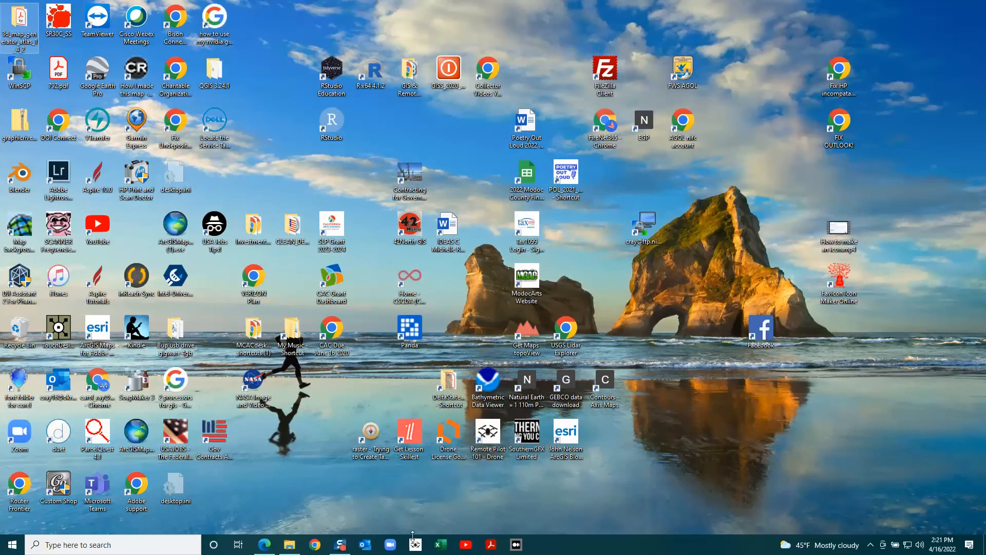
pyautogui.moveTo(296, 515)
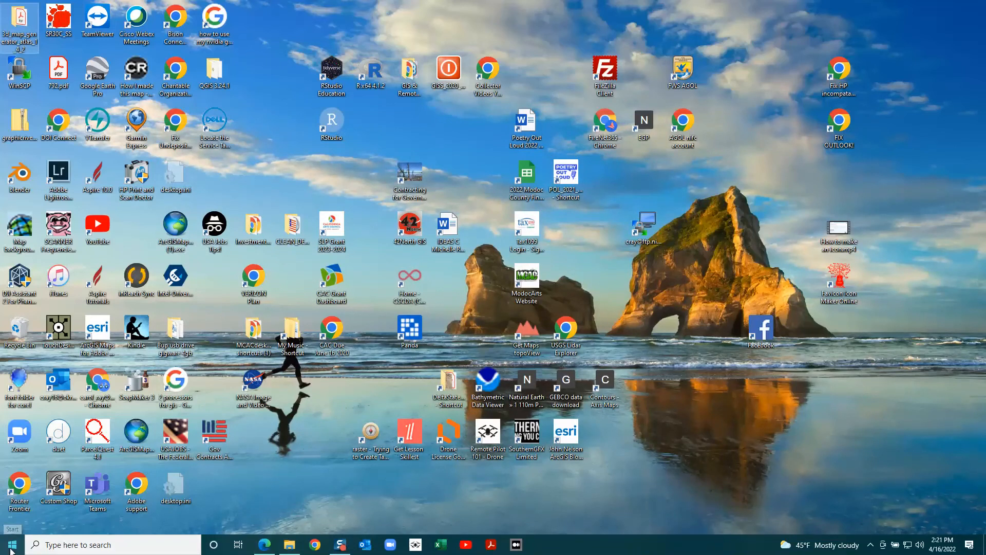
# Launch QGIS with a new empty project and pick countours (1).geojson in the Badger_Camp browser folder
pyautogui.doubleClick(215, 72)
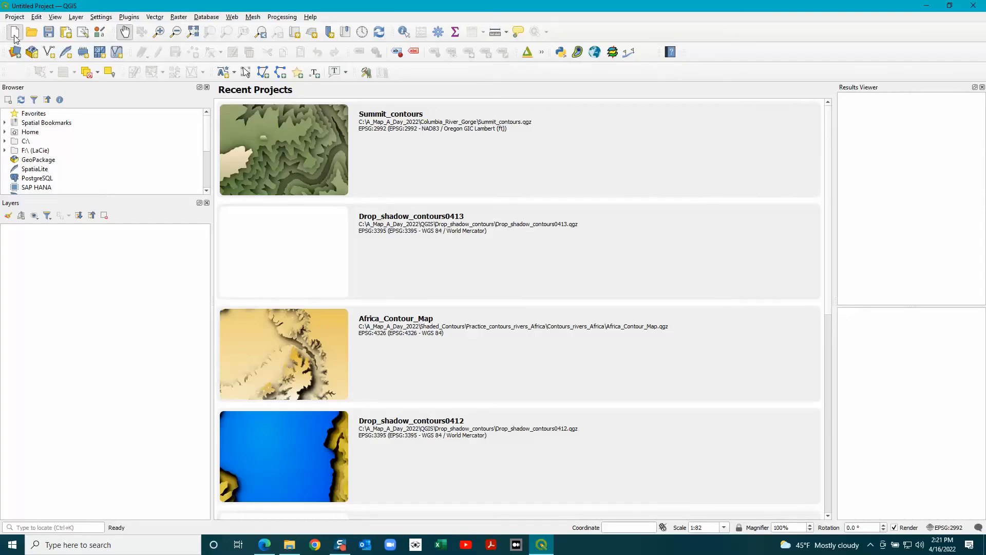
pyautogui.click(14, 31)
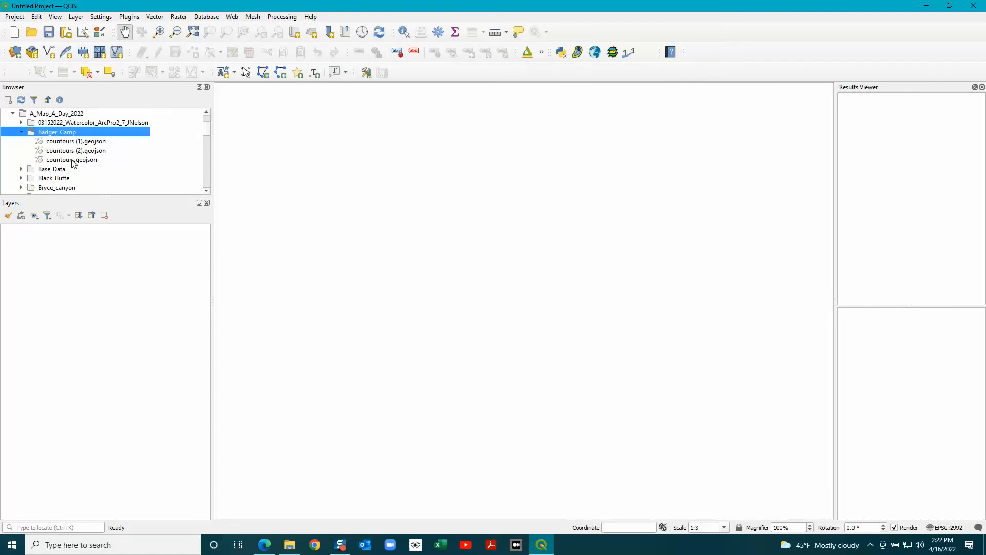
pyautogui.moveTo(76, 141)
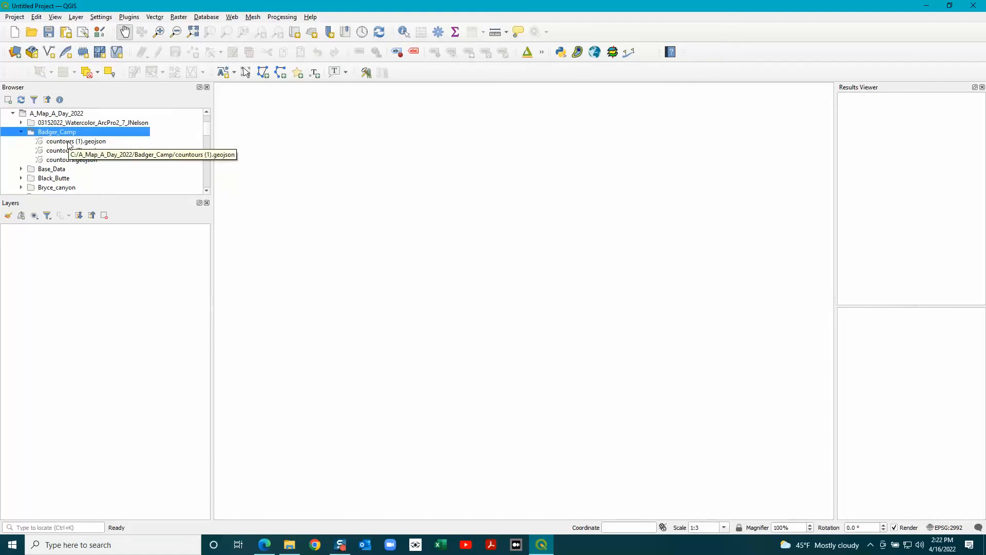
pyautogui.click(77, 140)
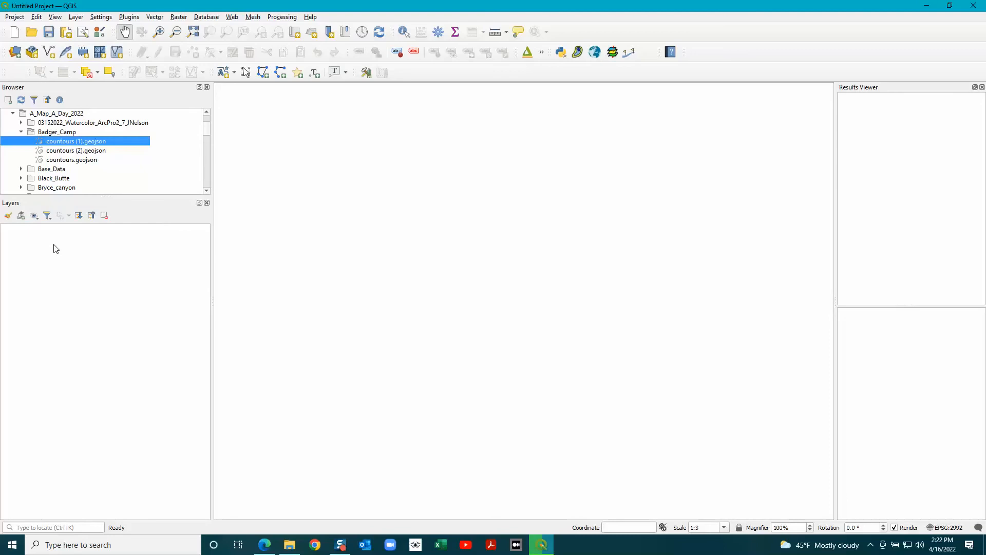
# Add countours (1).geojson to the map, accepting the suggested coordinate transformation
pyautogui.doubleClick(76, 141)
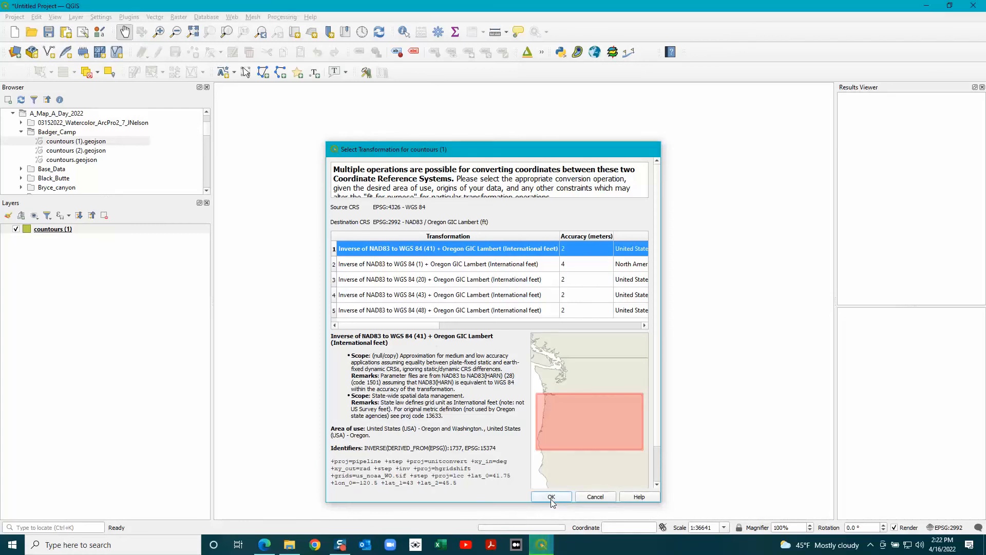
pyautogui.click(550, 496)
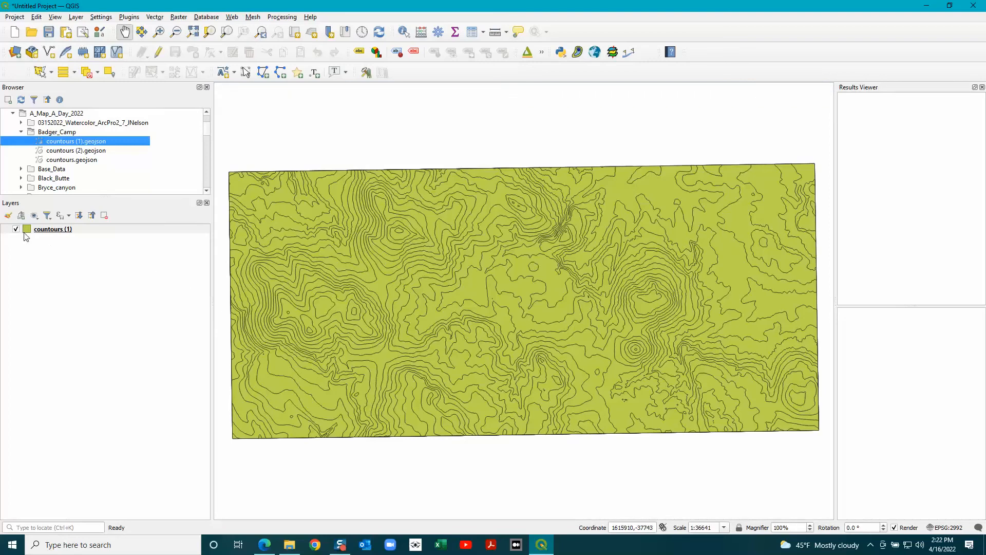
pyautogui.moveTo(52, 228)
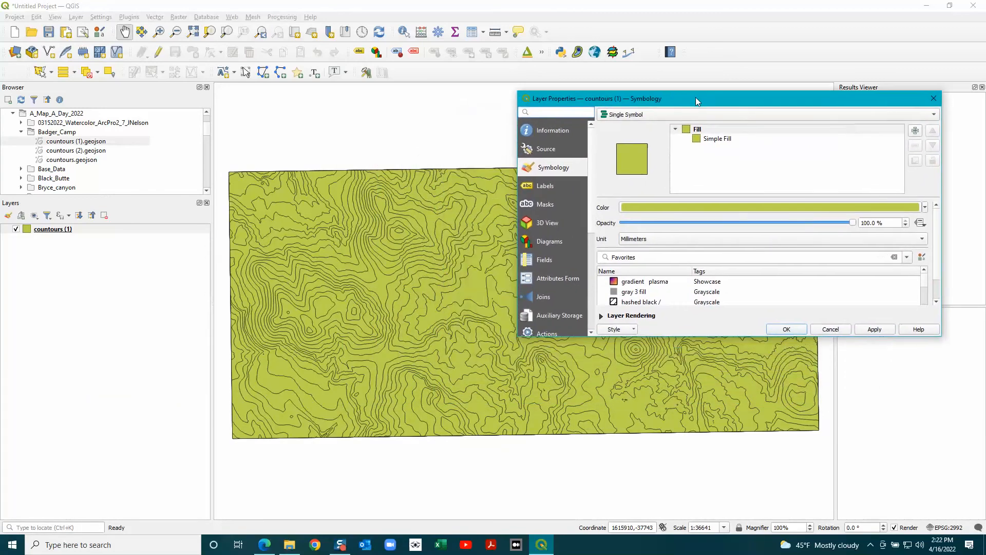
# Keep the Single Symbol renderer and switch the Simple Fill layer to a Gradient Fill
pyautogui.moveTo(697, 99); pyautogui.dragTo(688, 96)
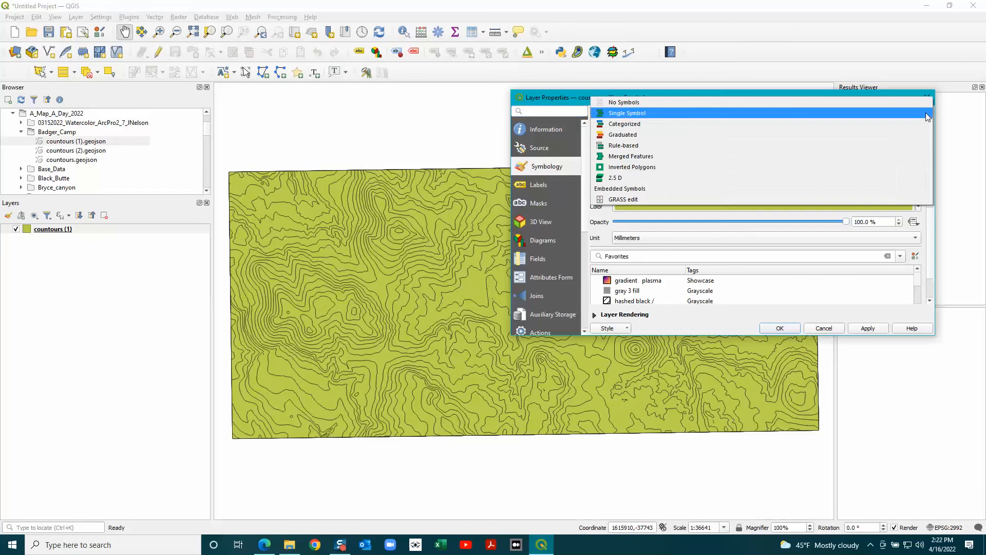
pyautogui.click(627, 113)
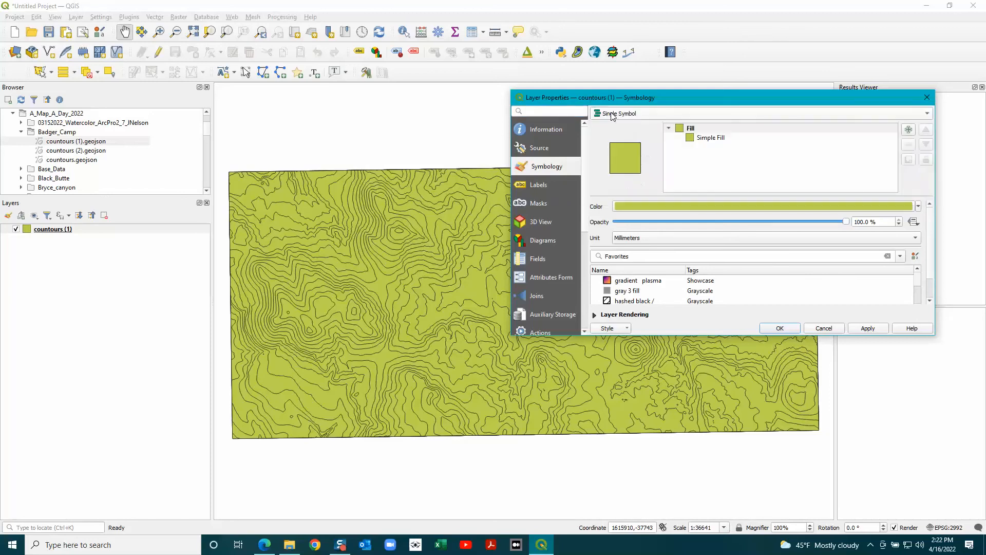
pyautogui.click(691, 128)
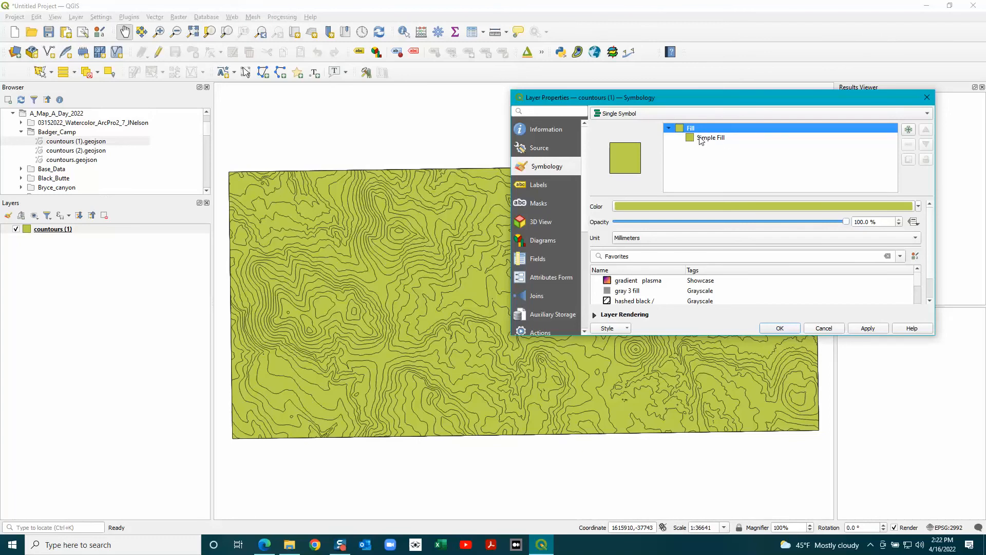
pyautogui.click(711, 137)
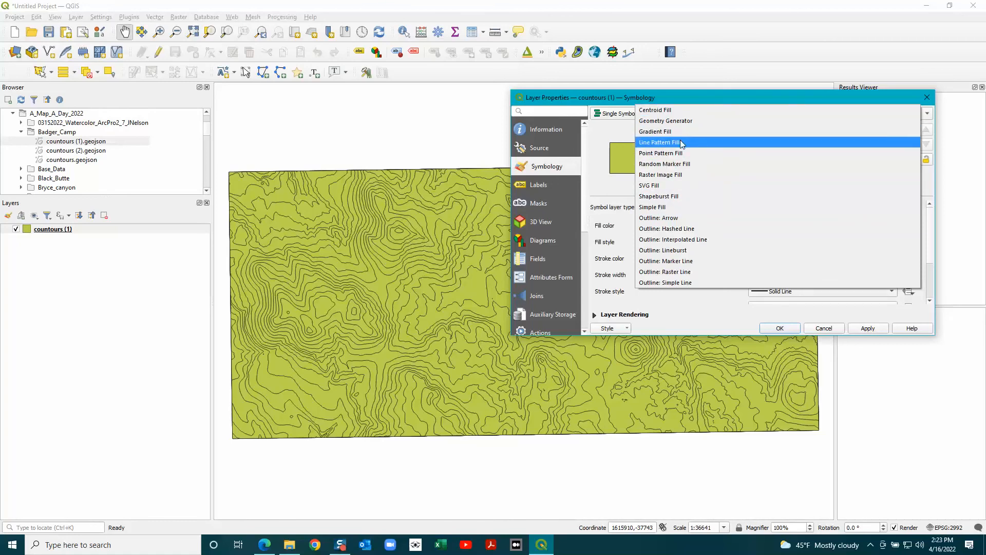
pyautogui.click(655, 130)
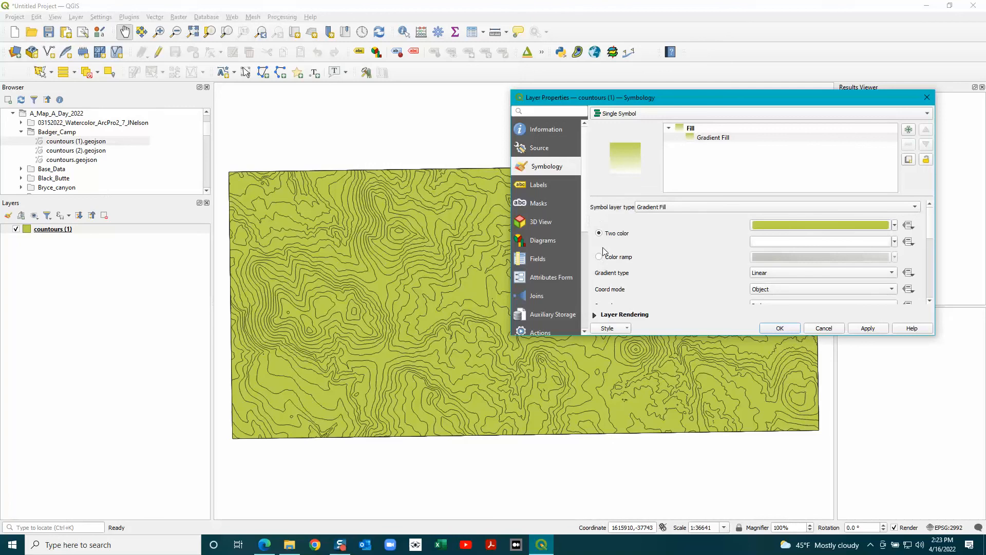
# Set the gradient fill to use the Viridis colour ramp
pyautogui.click(598, 257)
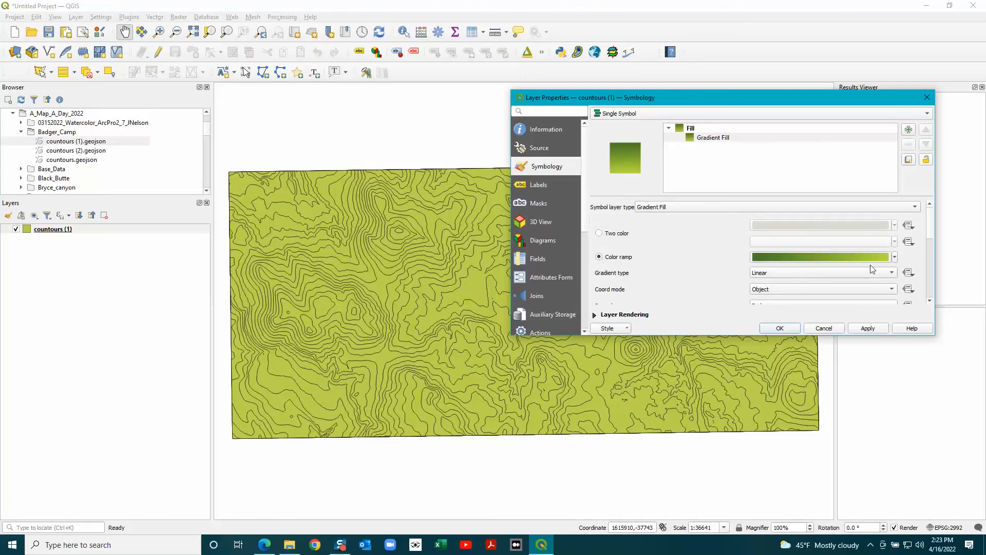
pyautogui.click(893, 257)
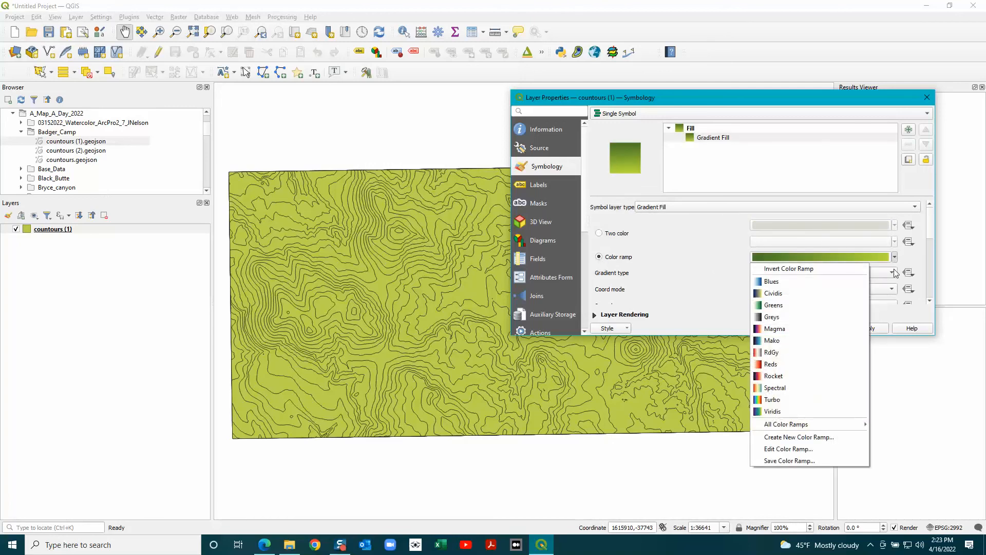
pyautogui.moveTo(773, 400)
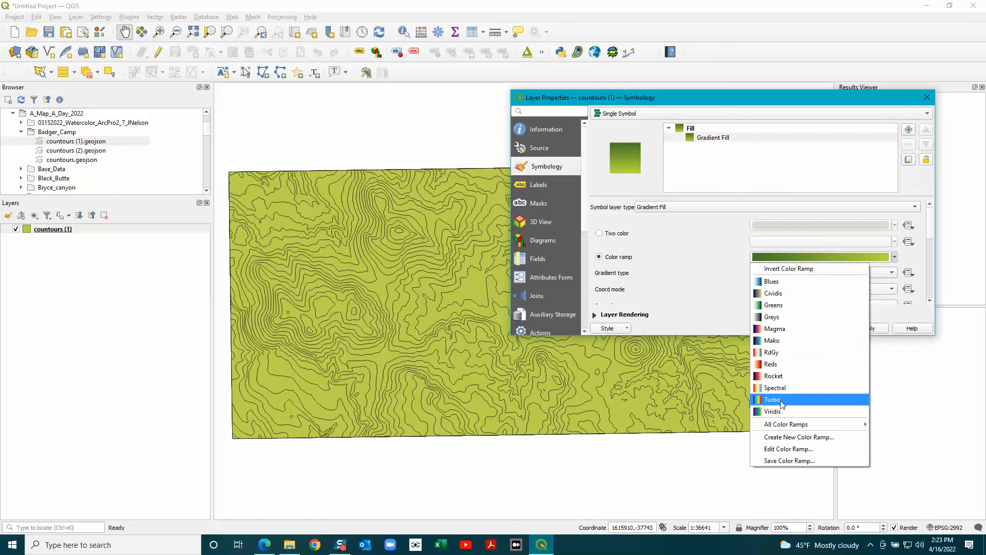
pyautogui.click(773, 411)
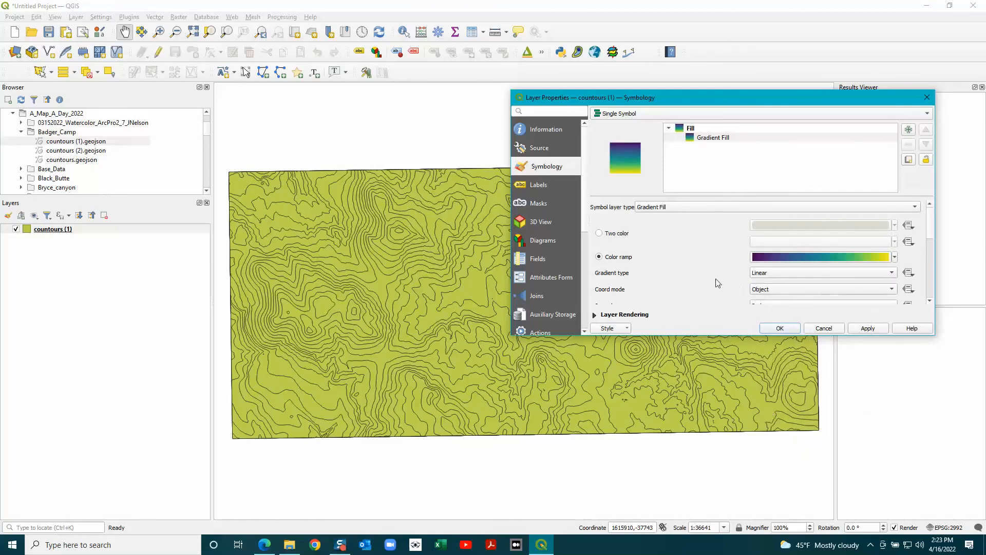
pyautogui.moveTo(716, 337)
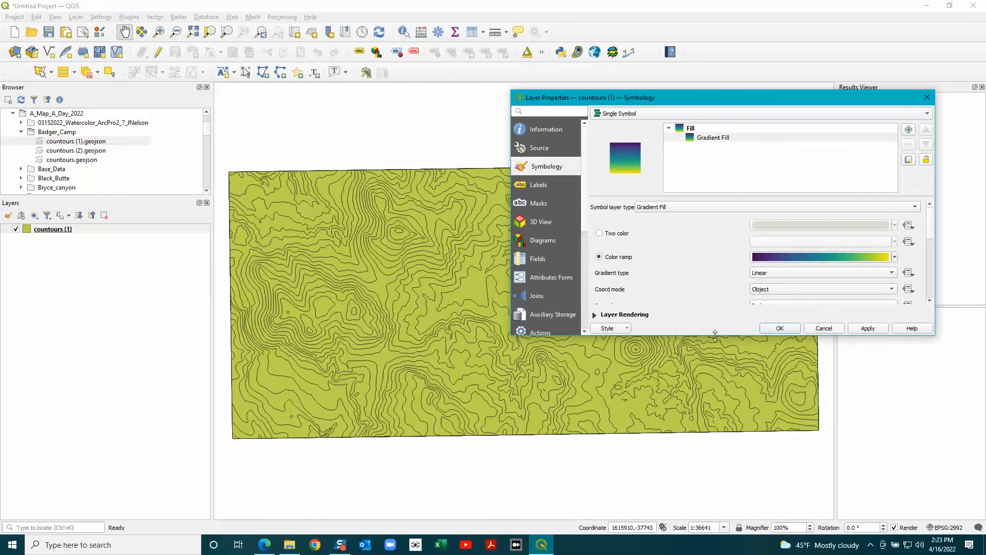
pyautogui.moveTo(715, 333); pyautogui.dragTo(715, 474)
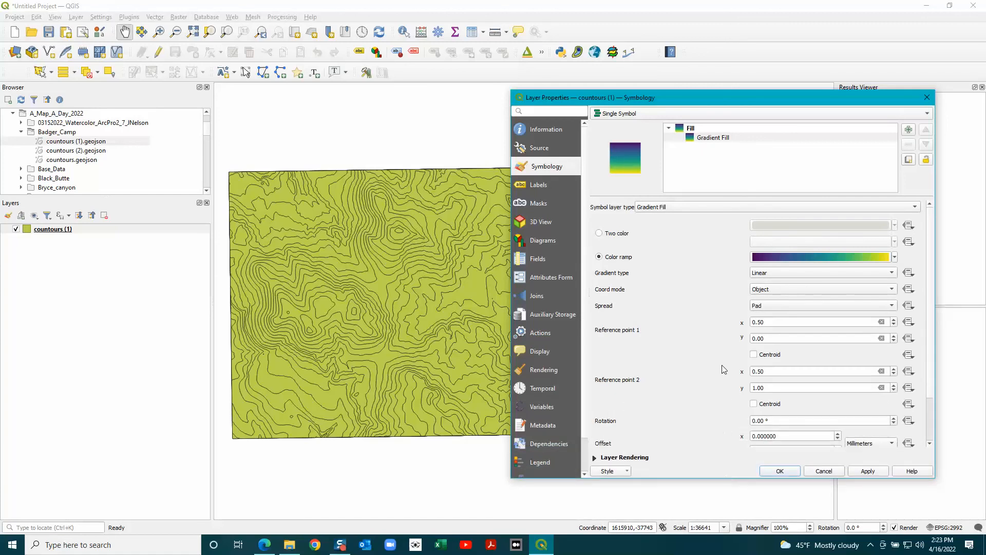
pyautogui.scroll(-3)
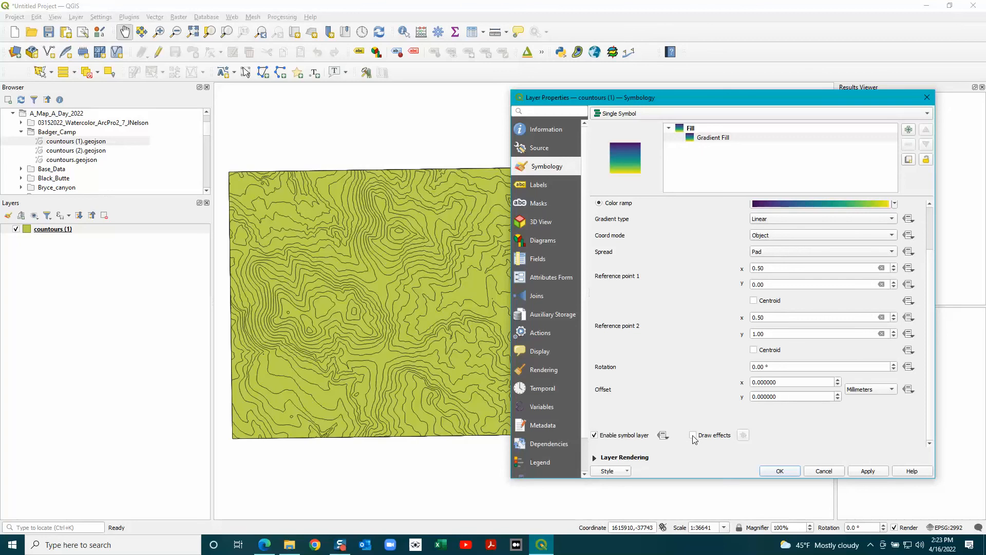
# Enable draw effects on the fill and add a Drop Shadow effect
pyautogui.click(692, 435)
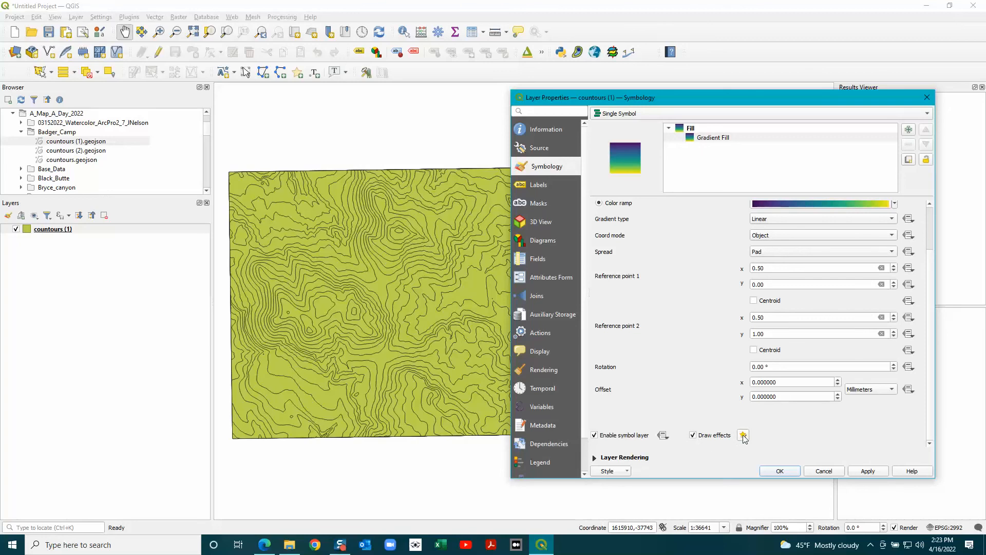
pyautogui.click(743, 435)
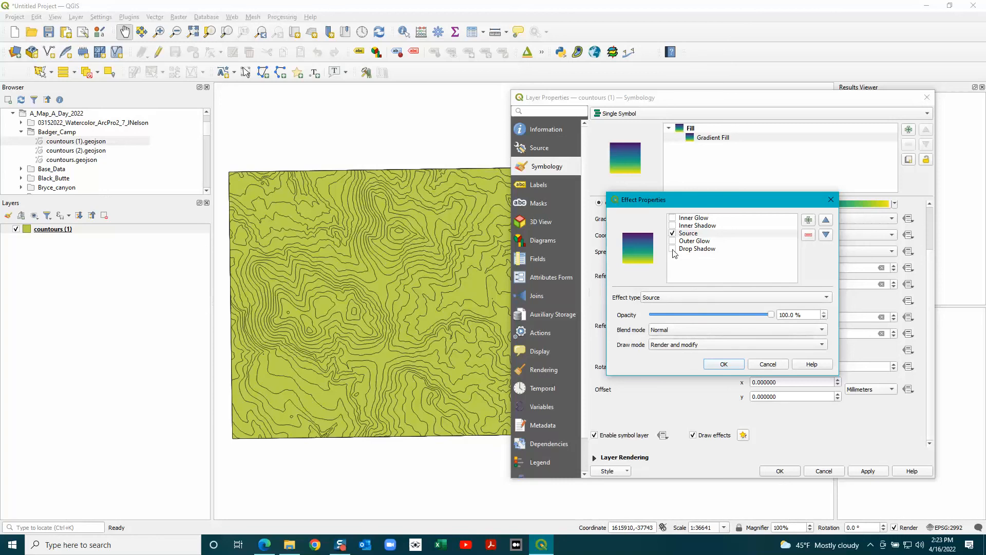
pyautogui.click(689, 233)
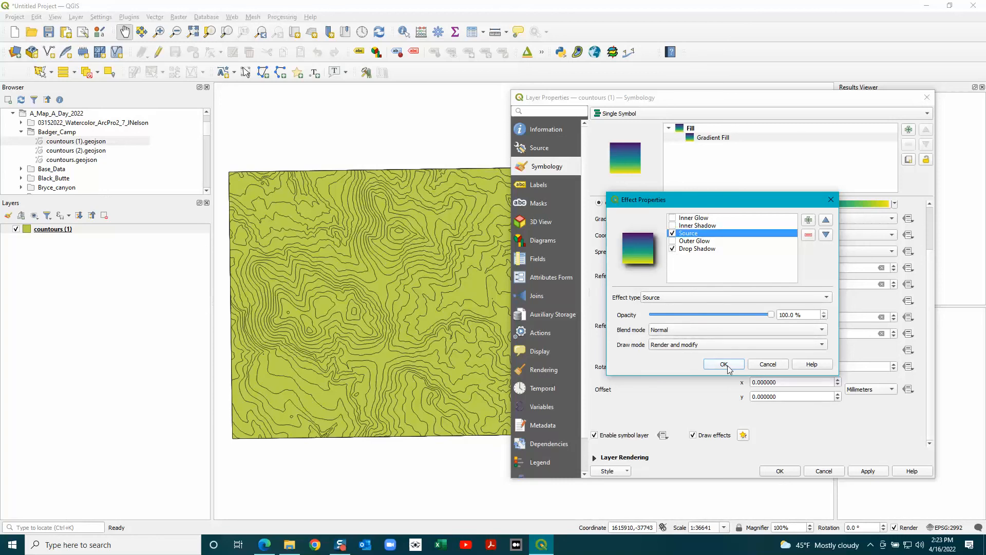
pyautogui.click(724, 365)
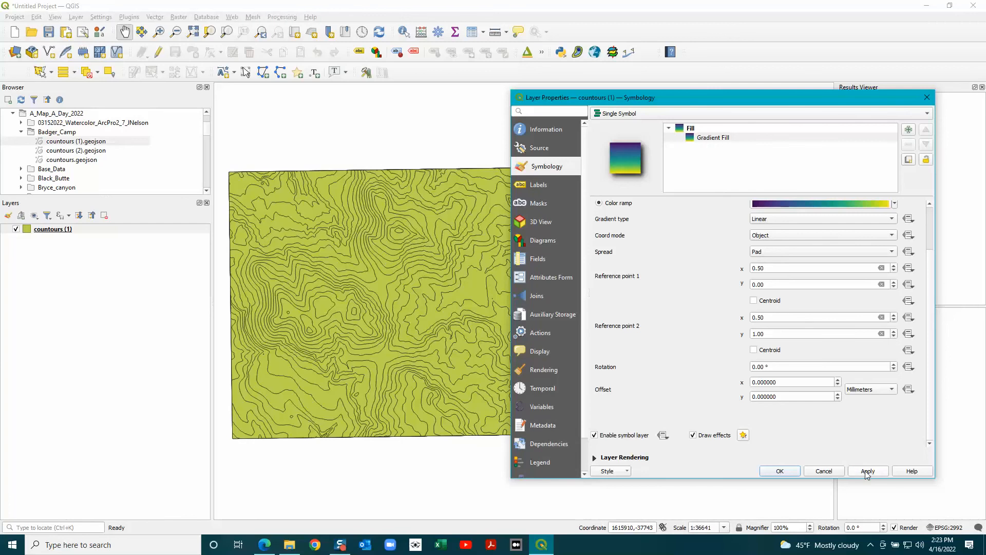
# Apply the new symbology to the map and close the layer properties
pyautogui.click(867, 471)
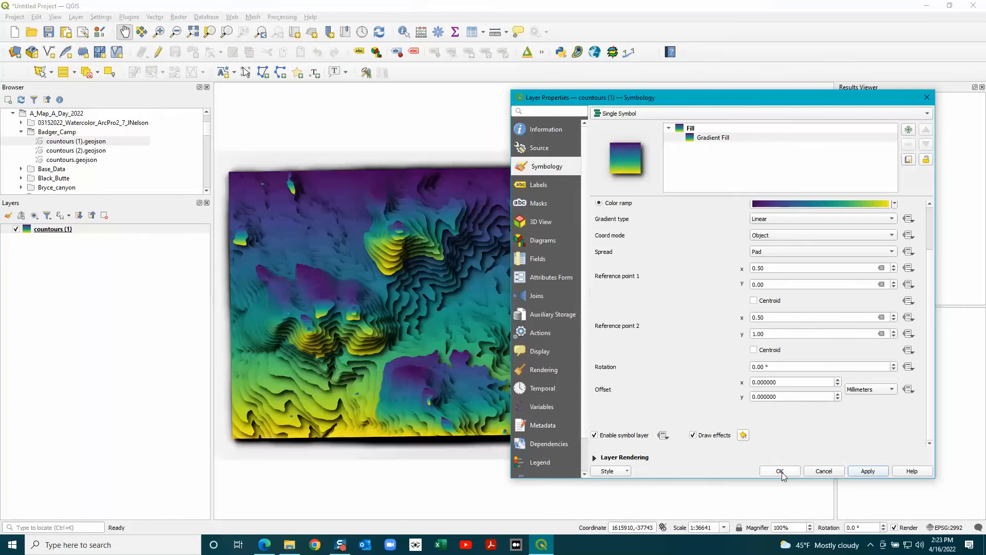
pyautogui.click(780, 471)
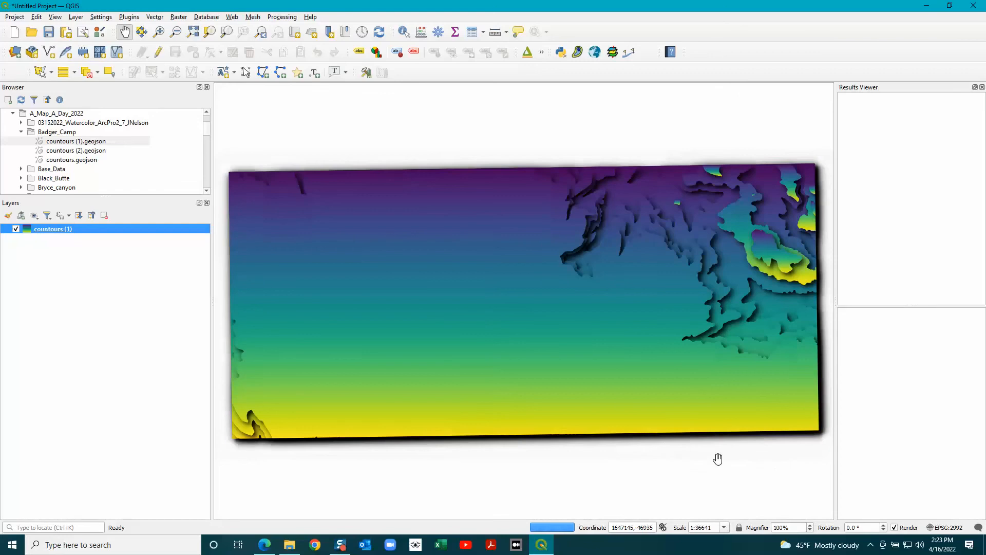